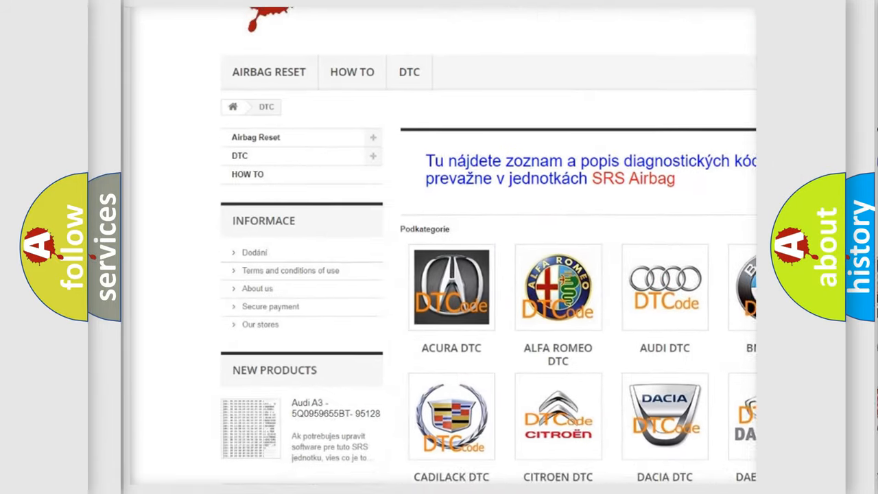
scroll(down, 3)
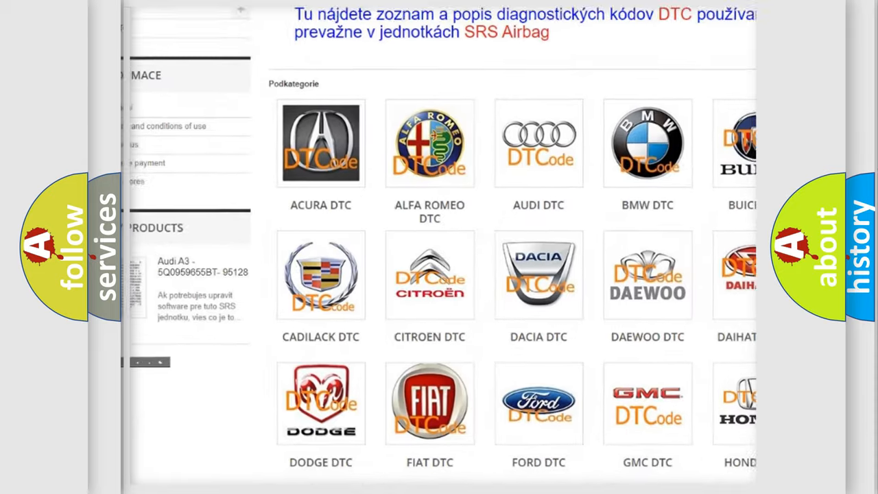
scroll(down, 3)
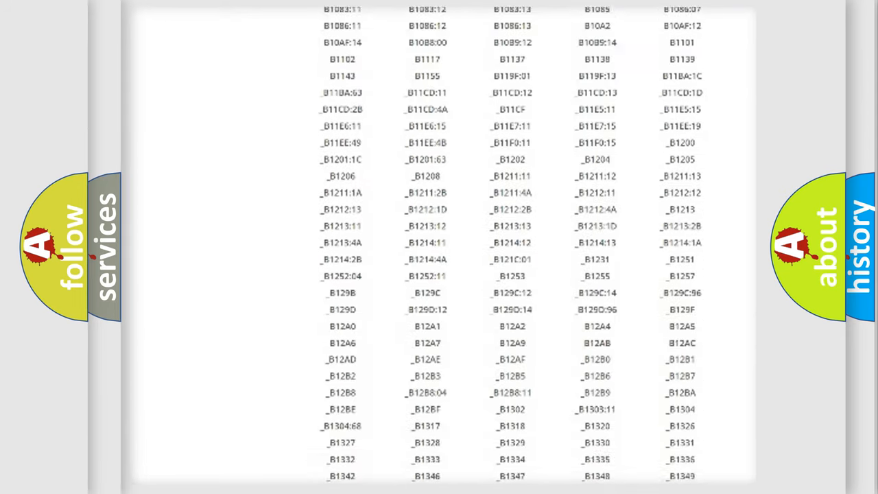
scroll(down, 3)
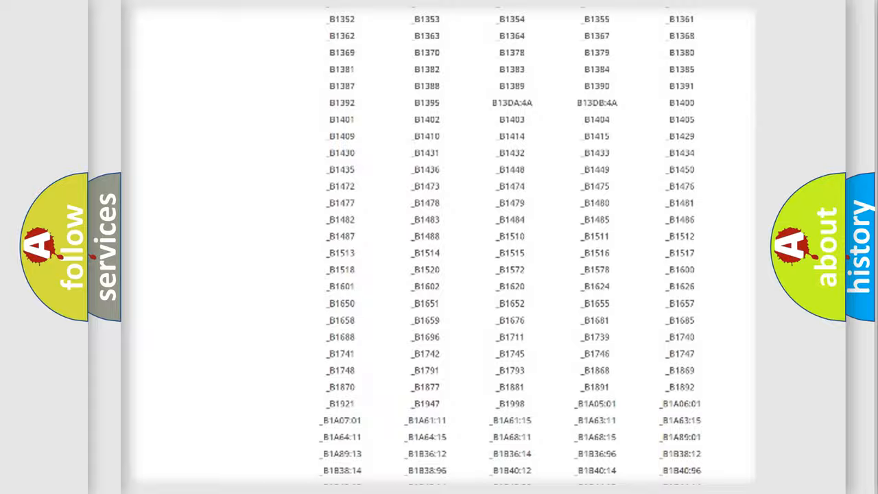